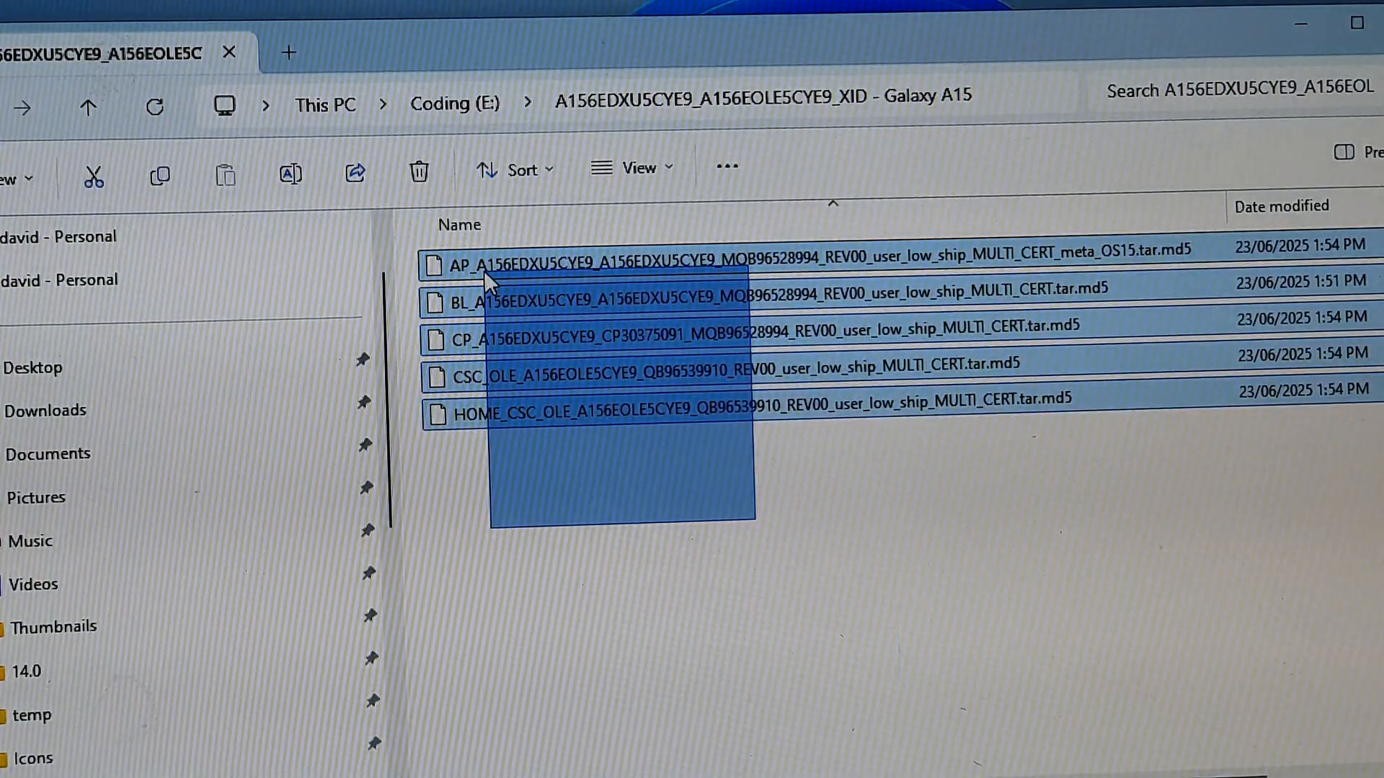
Run Odin3_v3.14.4.exe from E:\Odin3_v3.14.4 so its Google-account deletion warning appears
click(636, 611)
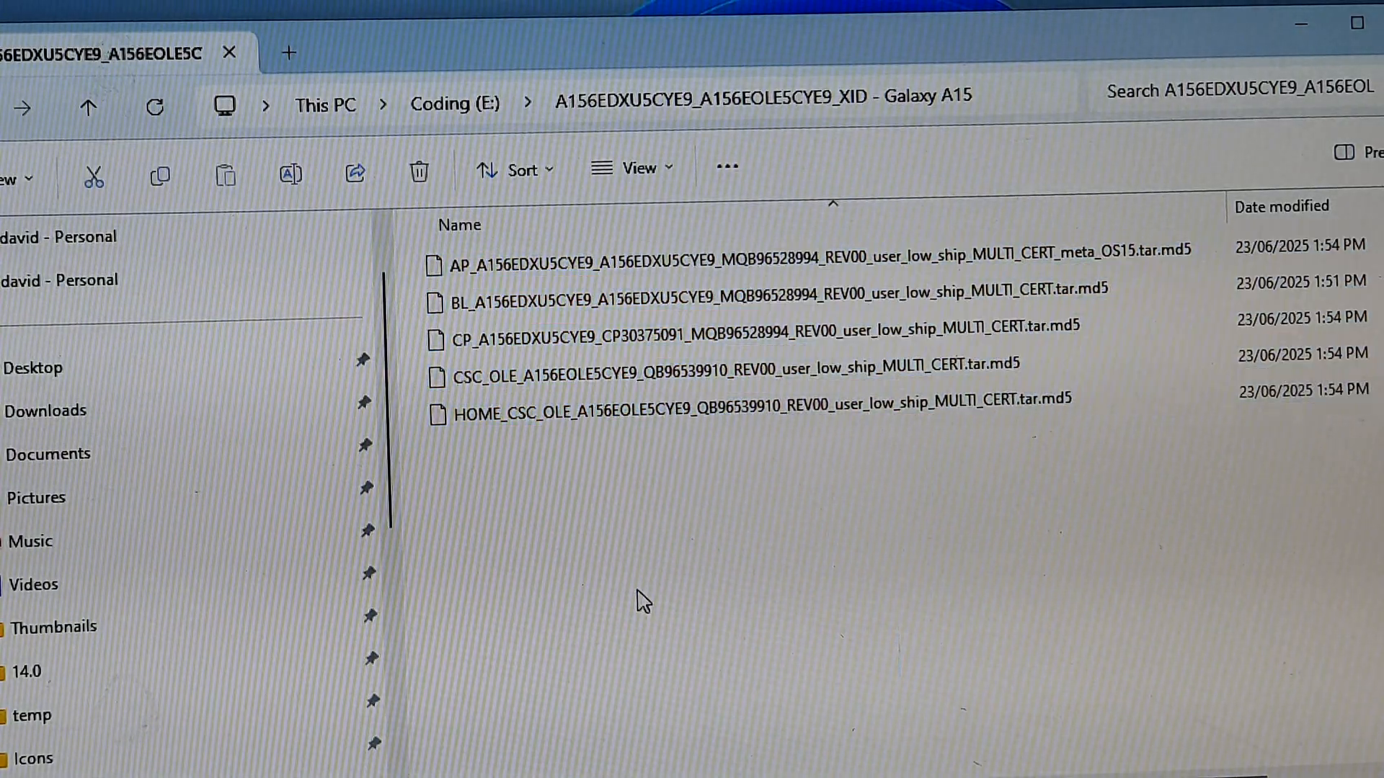
mouse_move(550, 386)
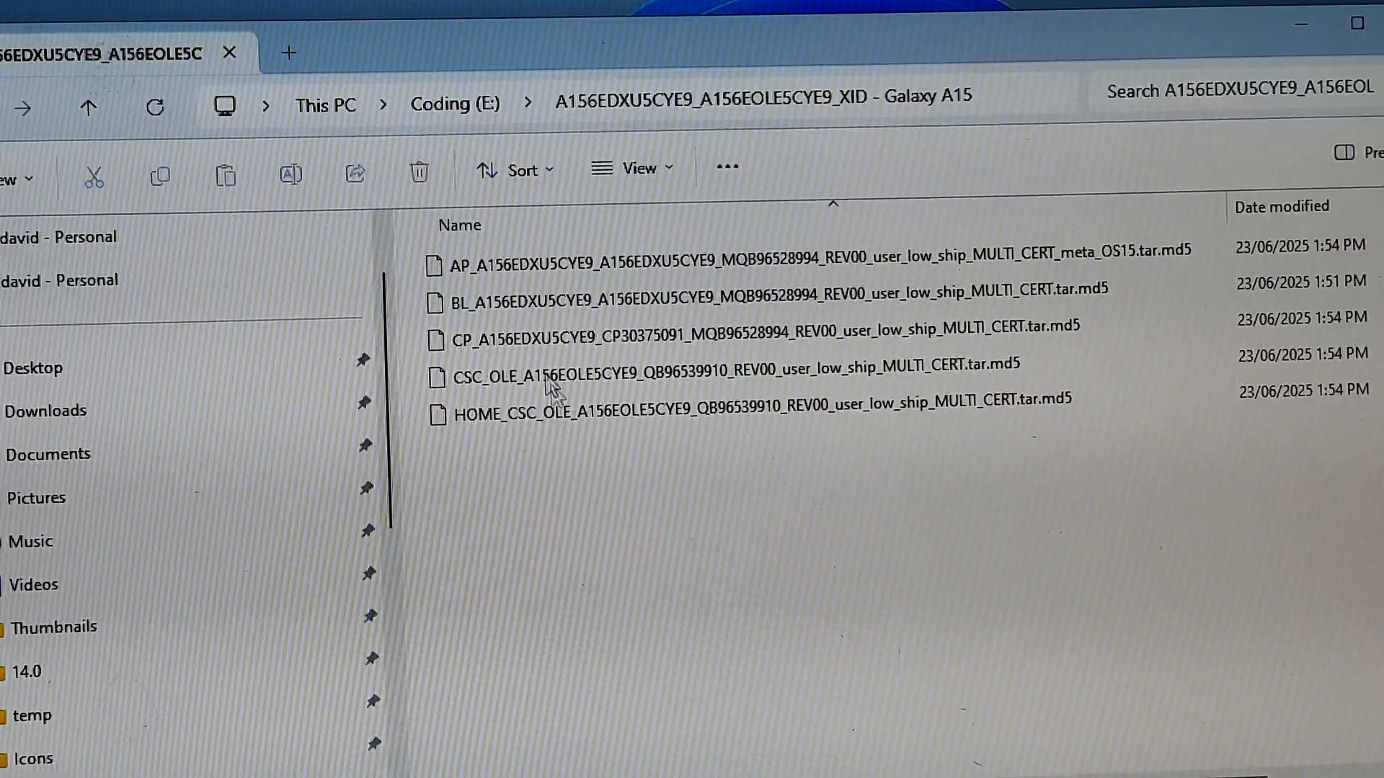
click(637, 378)
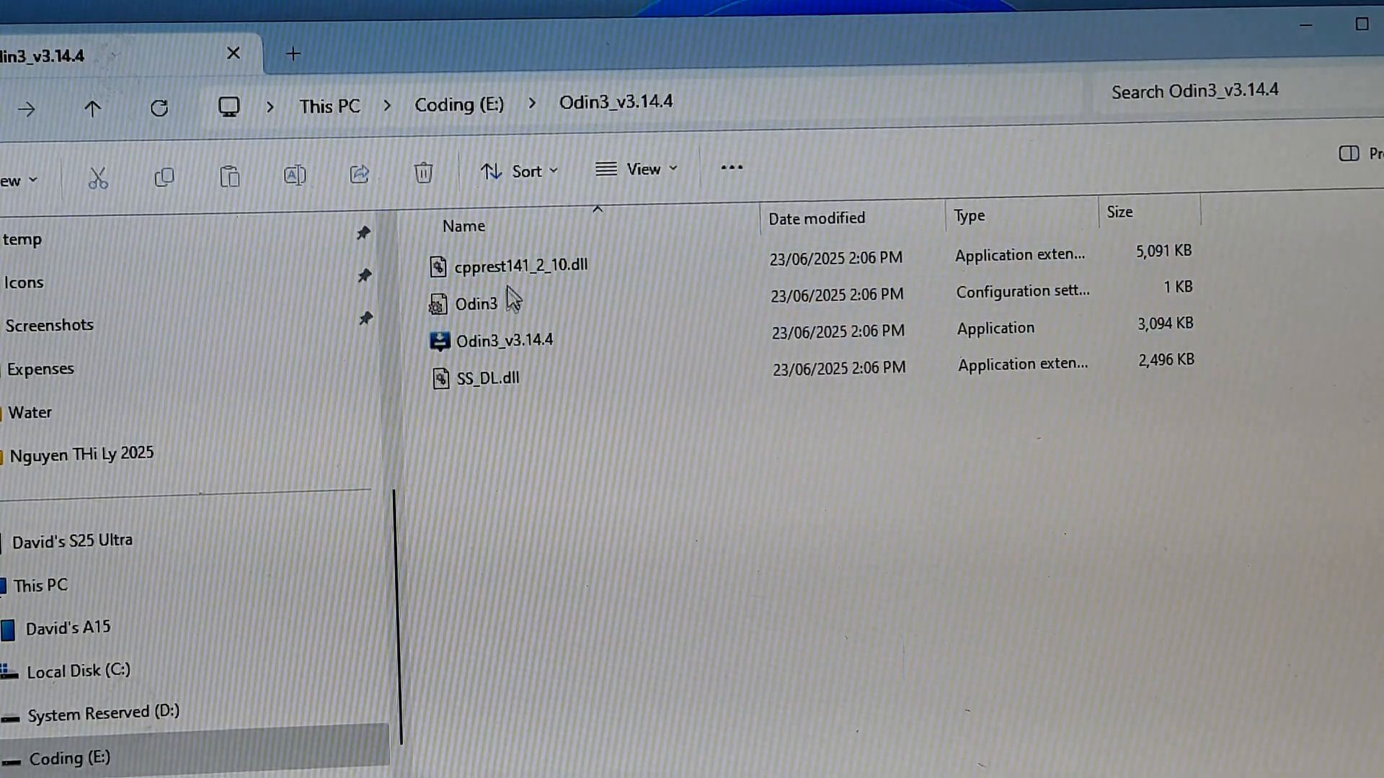
click(505, 340)
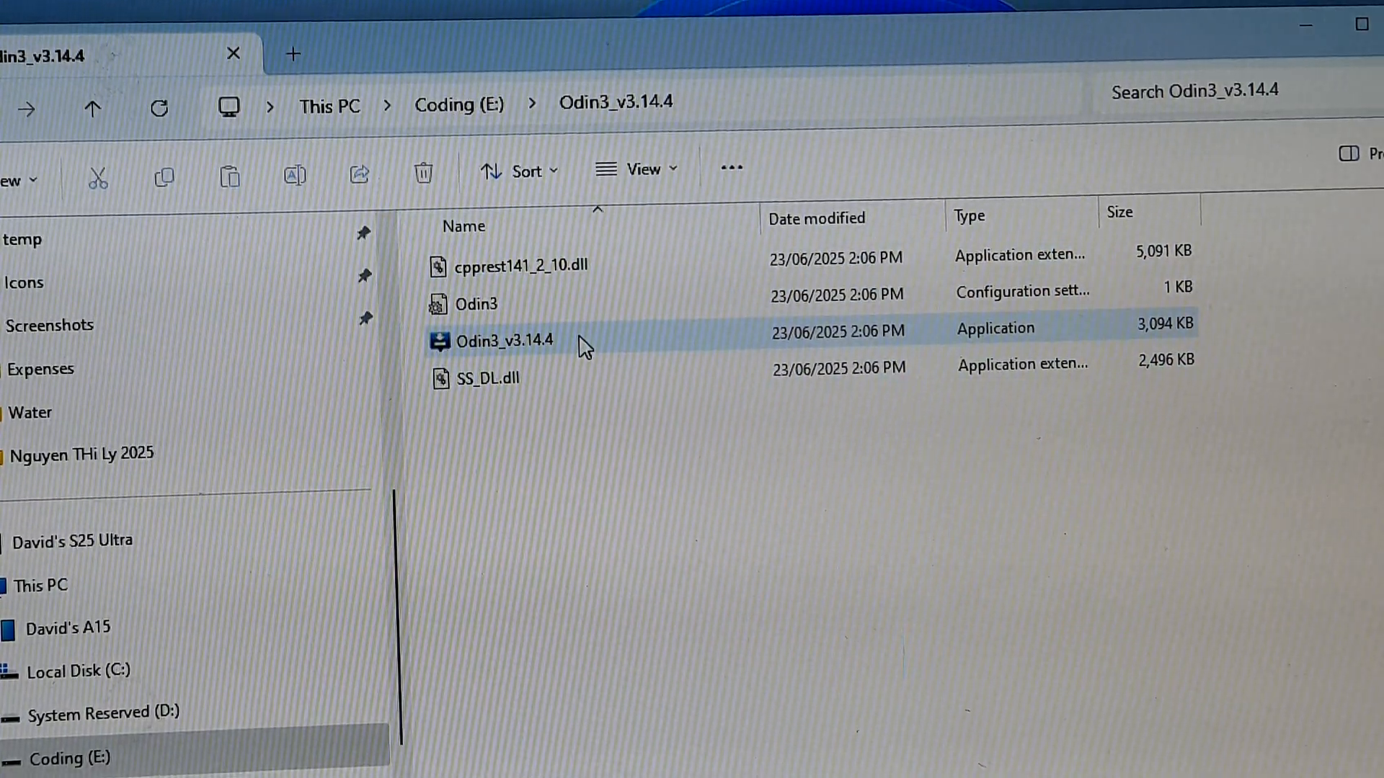
click(493, 378)
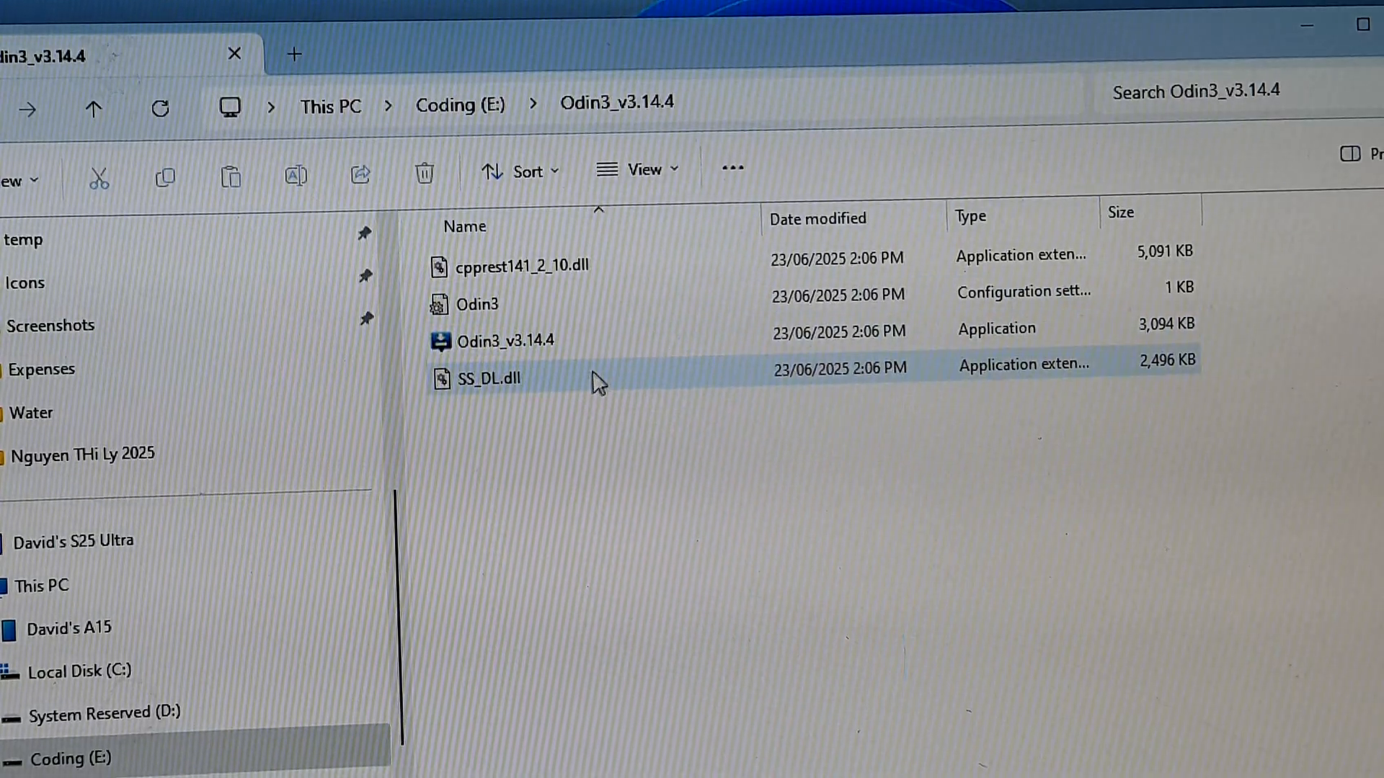
click(515, 341)
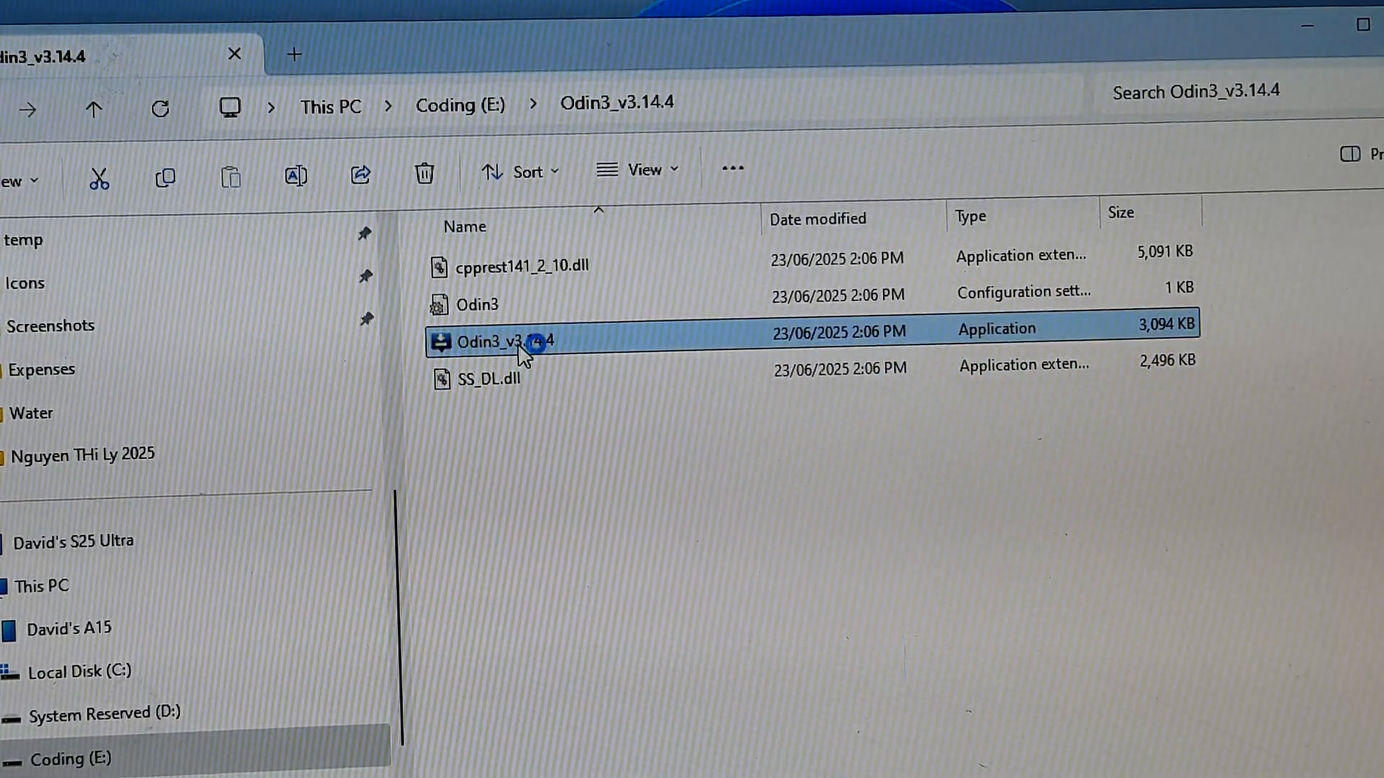
double_click(505, 340)
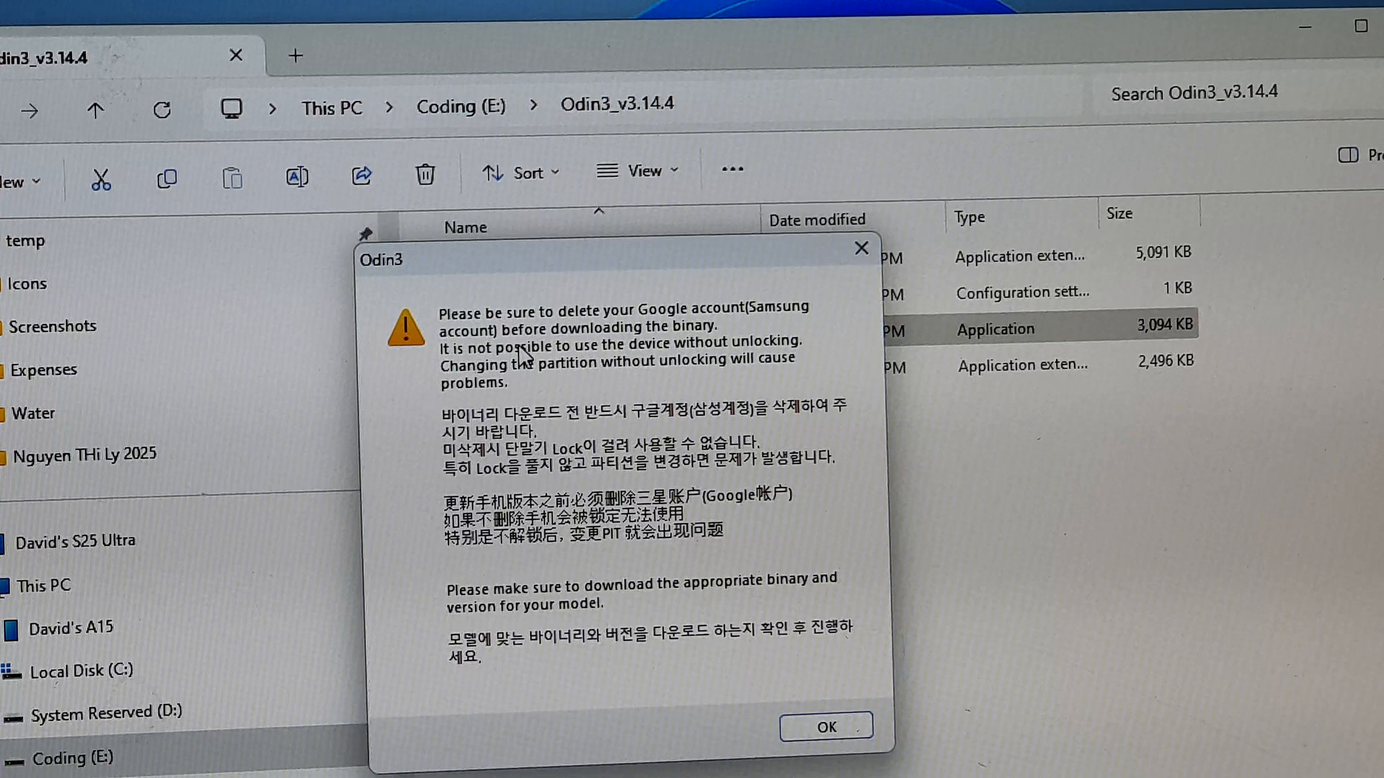